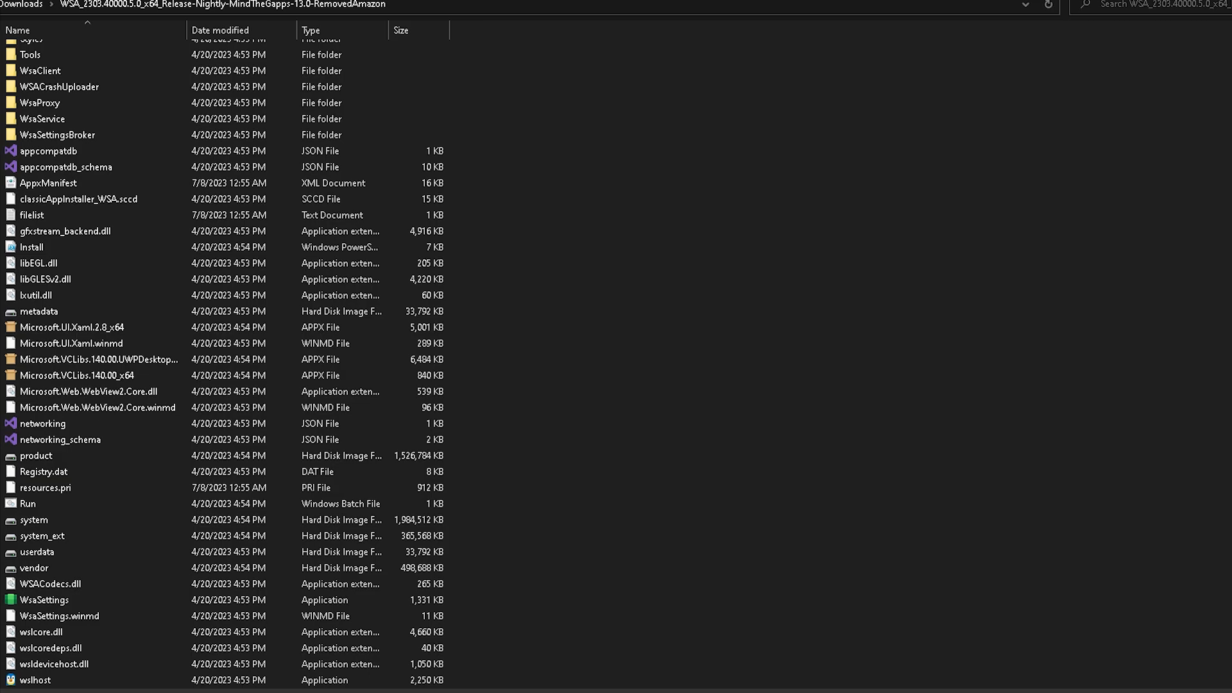
Run the WSA batch script from the Downloads folder to install the Android subsystem
{"action": "left_click", "coordinate": [27, 503]}
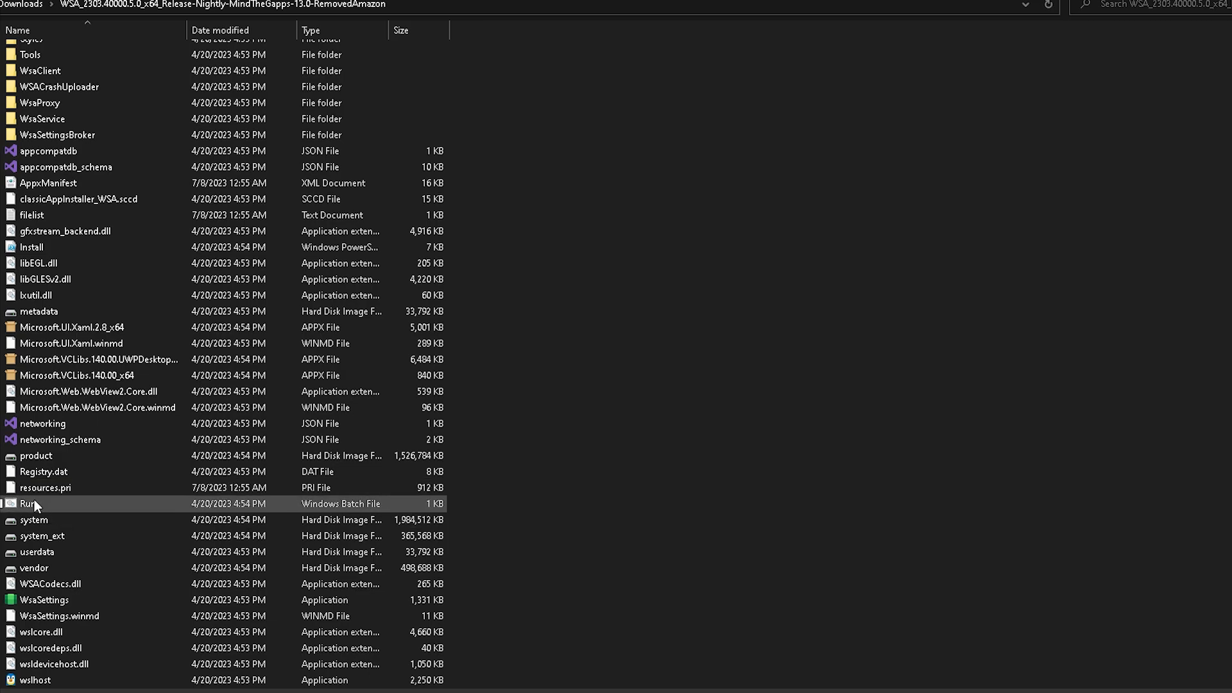
{"action": "left_click", "coordinate": [54, 663]}
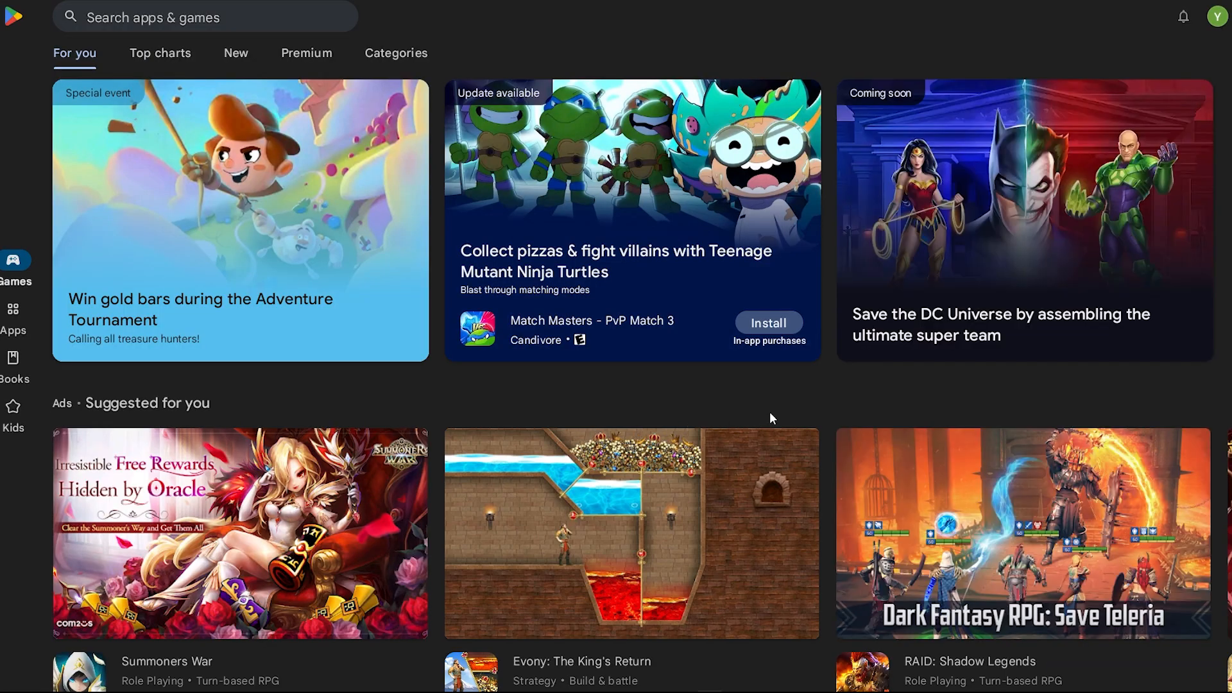
Browse the Play Store home page and search 'OC' so Octopus suggestions appear
{"action": "scroll", "scroll_direction": "down", "scroll_amount": 3}
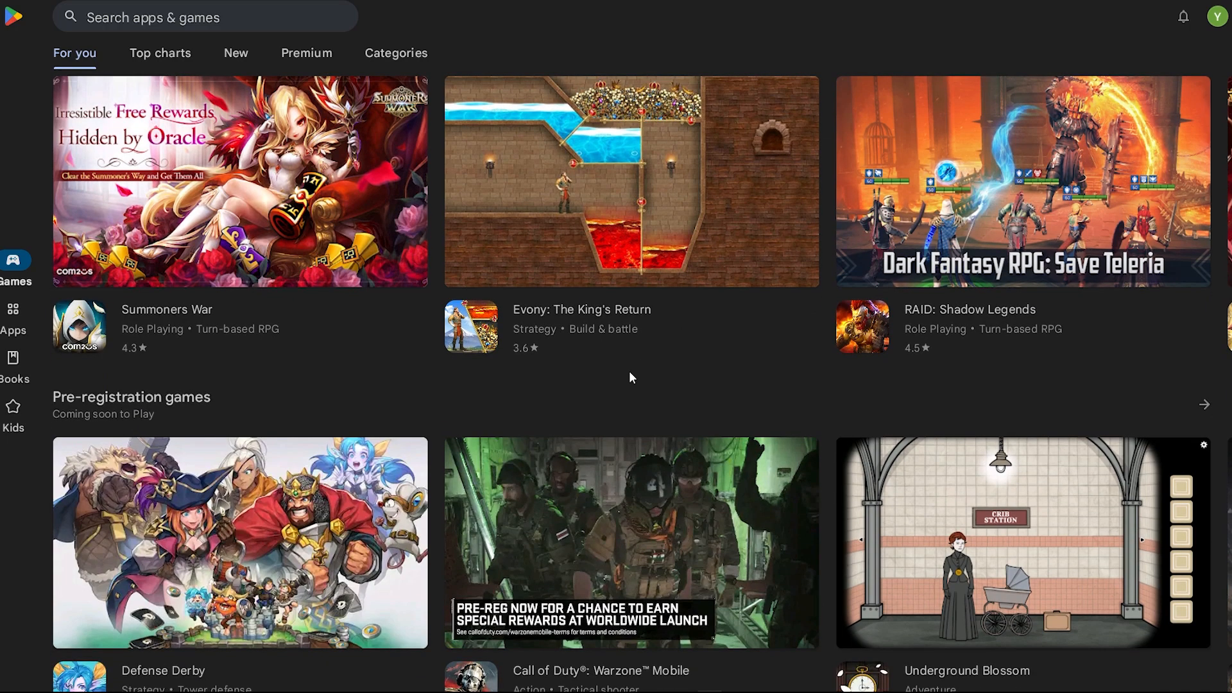
{"action": "scroll", "scroll_direction": "down", "scroll_amount": 3}
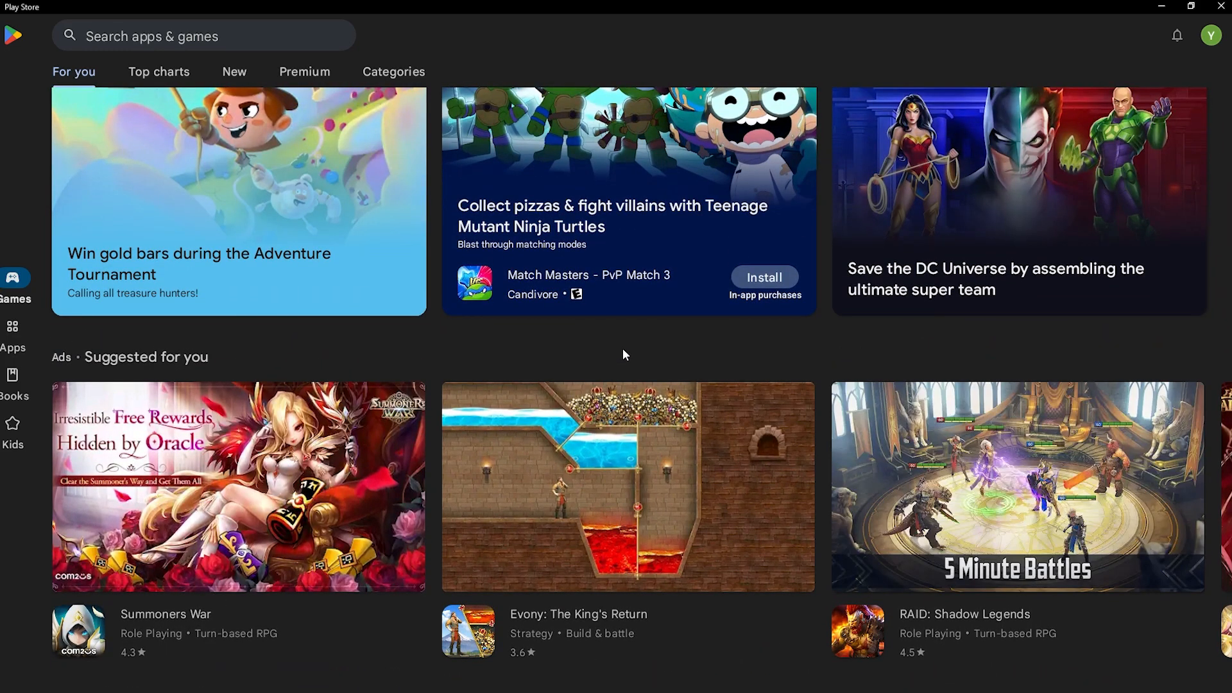
{"action": "scroll", "scroll_direction": "down", "scroll_amount": 3}
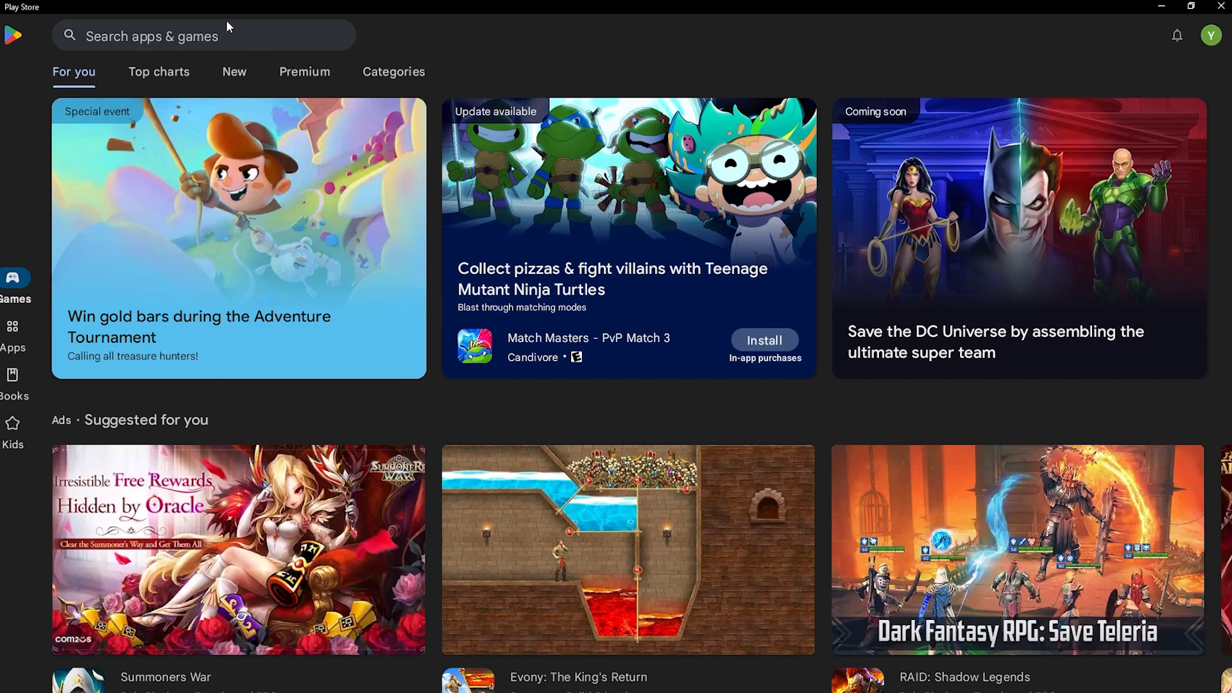
{"action": "type", "text": "OC"}
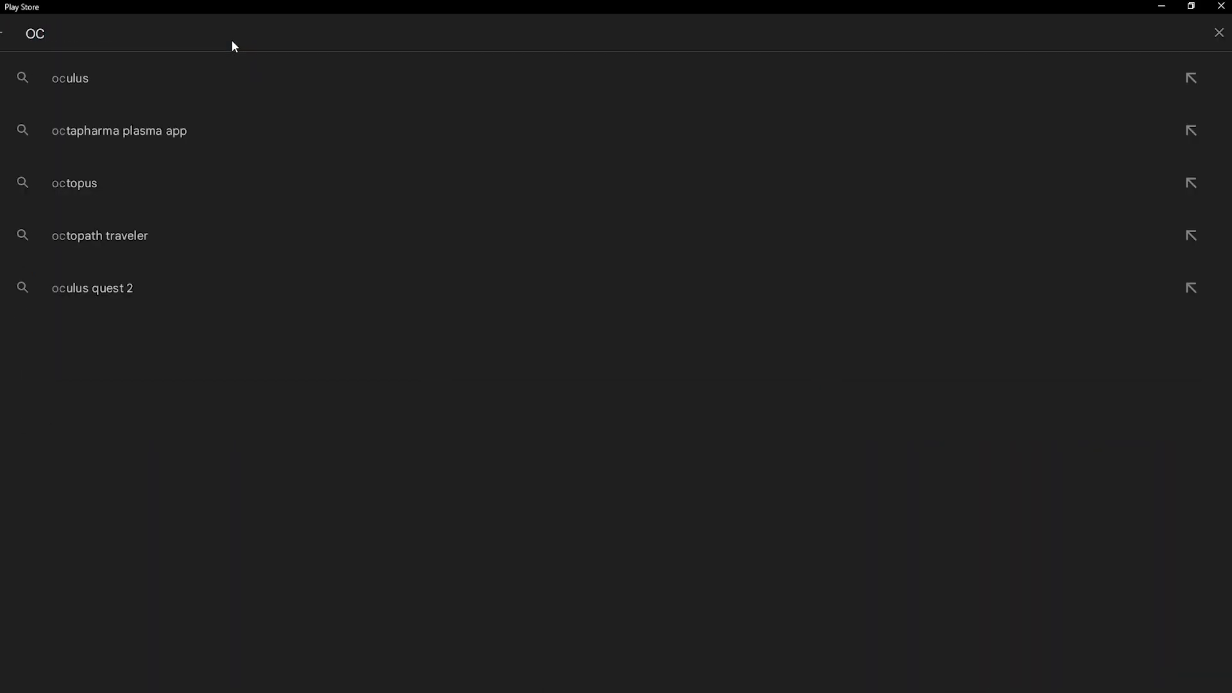
Select the octopus suggestion and launch the installed Octopus - Gamepad, Keymapper app
{"action": "left_click", "coordinate": [74, 182]}
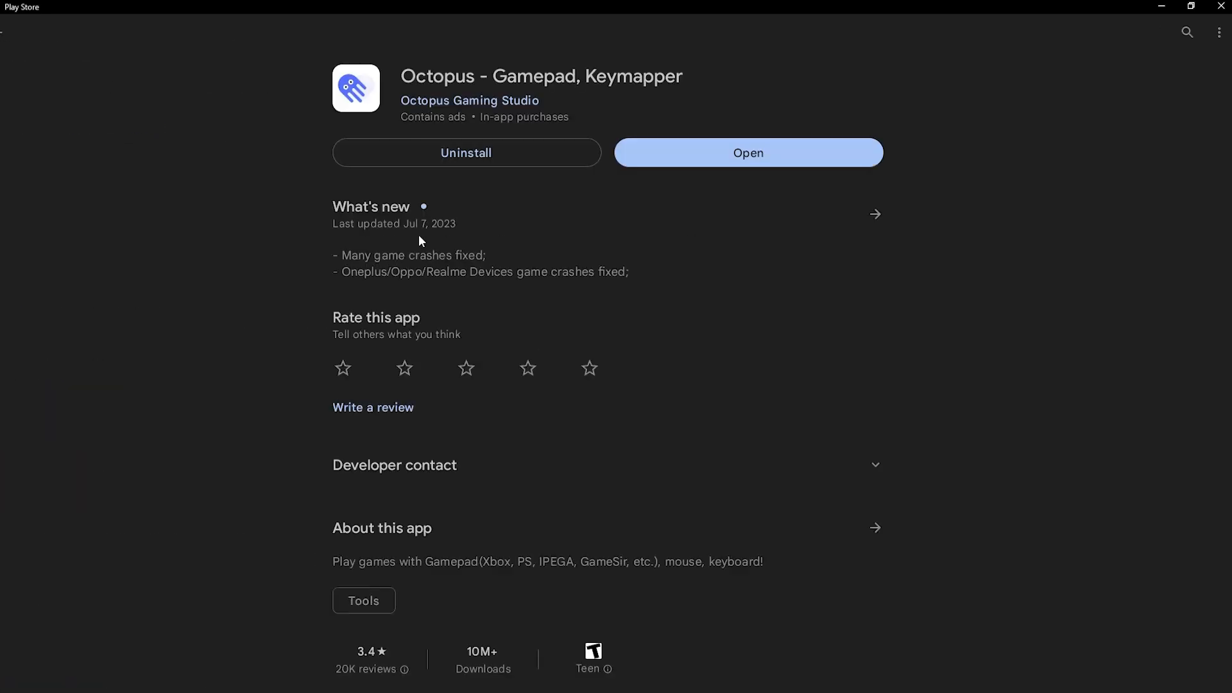
{"action": "left_click", "coordinate": [747, 153]}
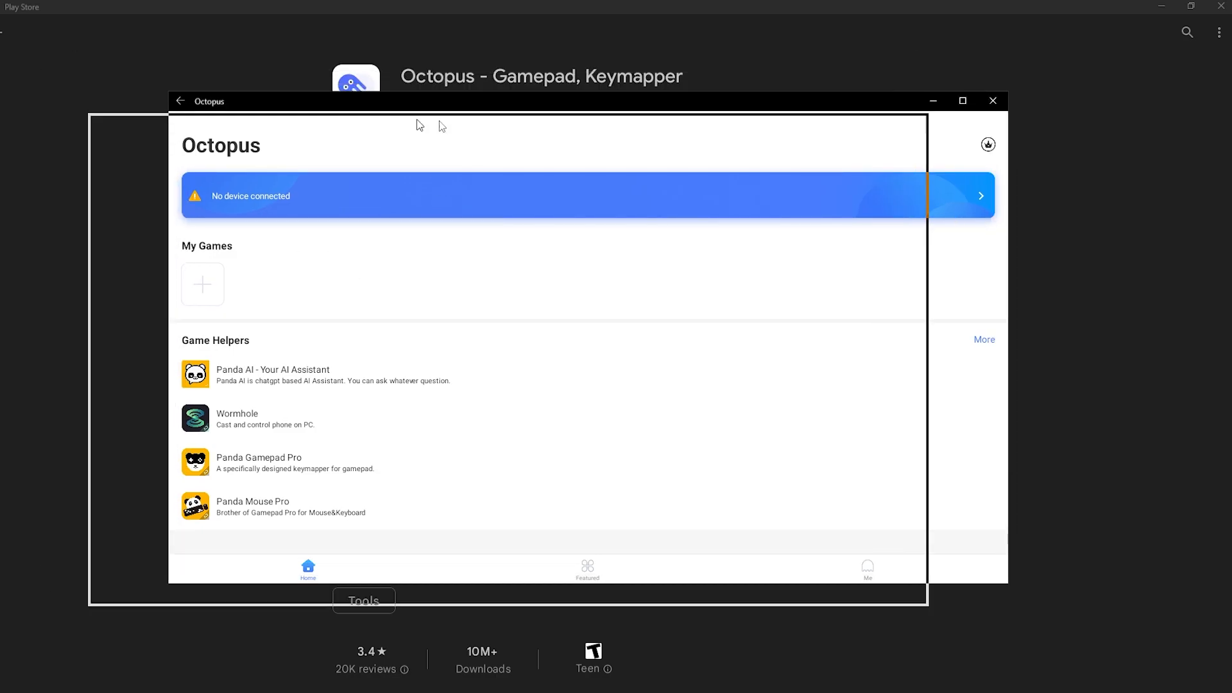
{"action": "left_click", "coordinate": [587, 573]}
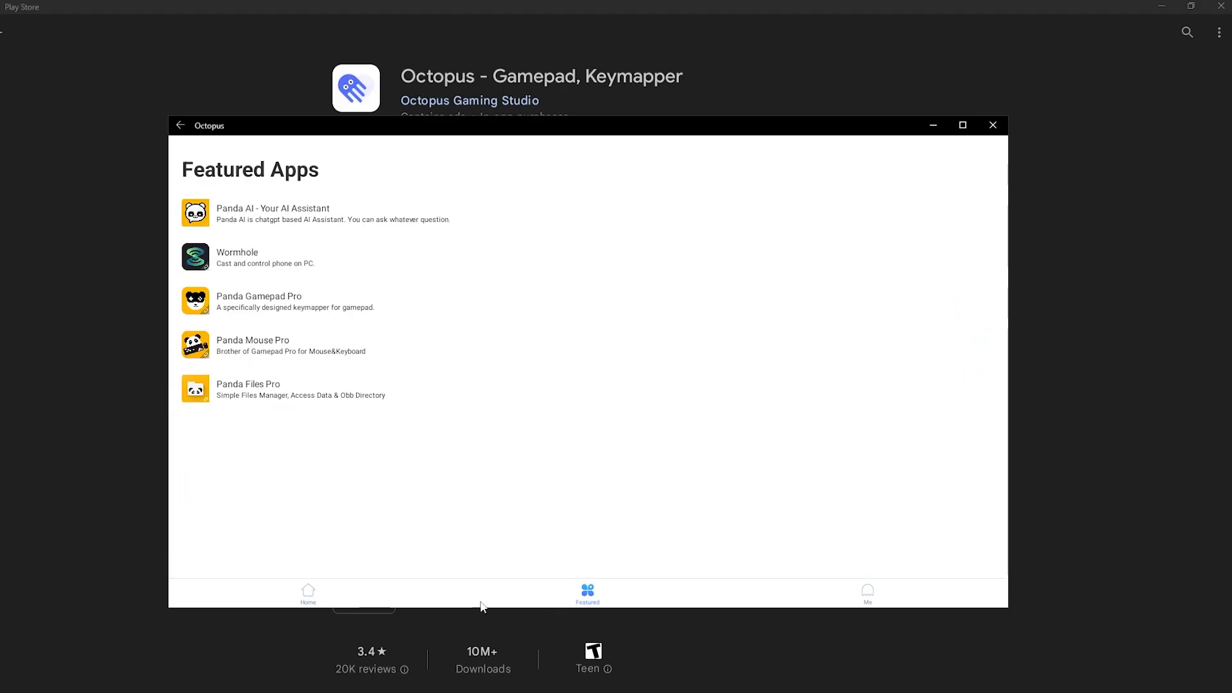
{"action": "left_click", "coordinate": [866, 593]}
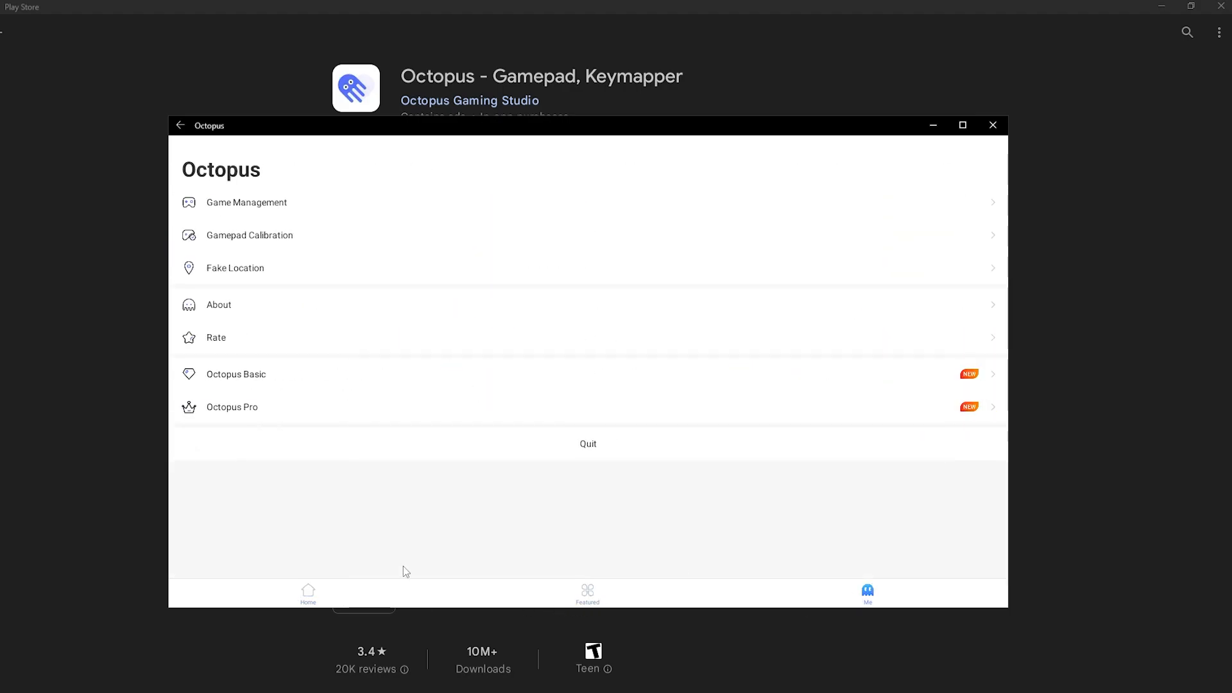
{"action": "left_click", "coordinate": [307, 593]}
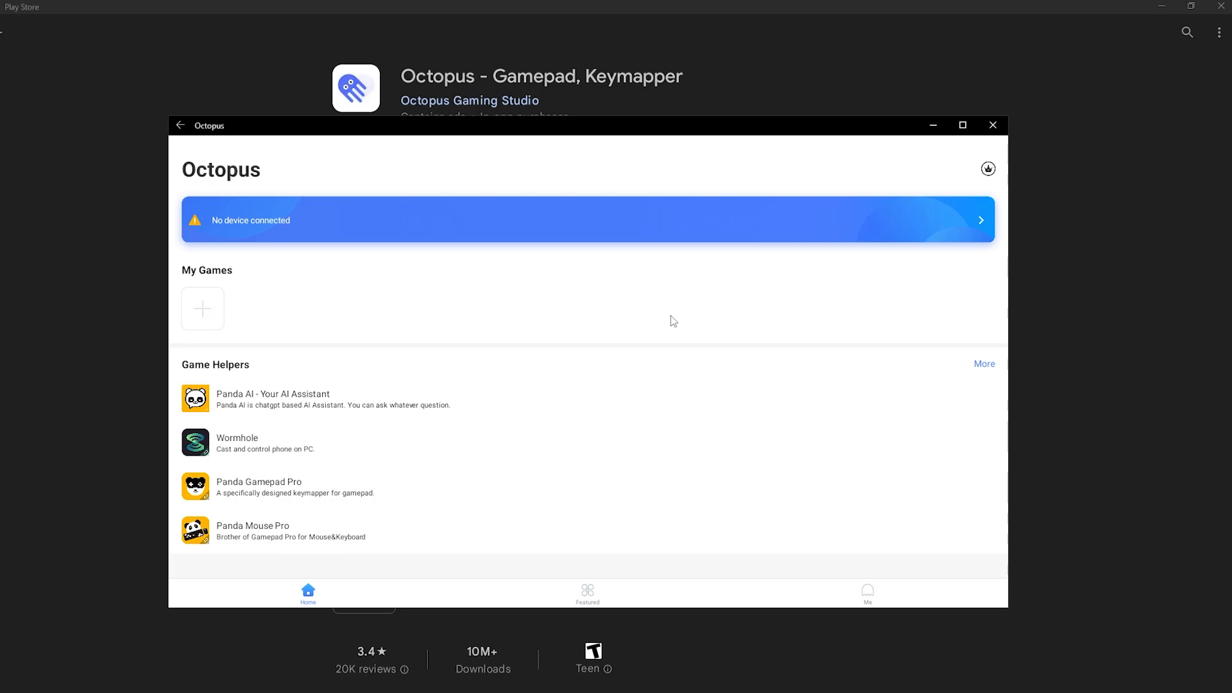
{"action": "mouse_move", "coordinate": [716, 311]}
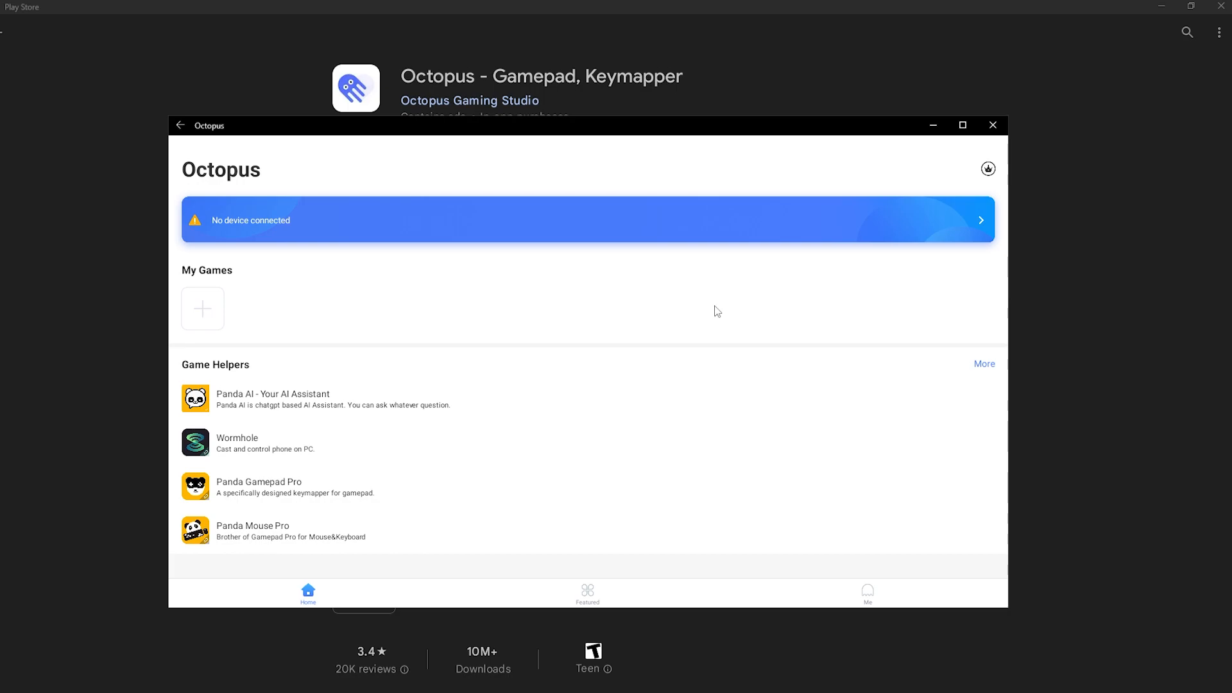
{"action": "mouse_move", "coordinate": [724, 294]}
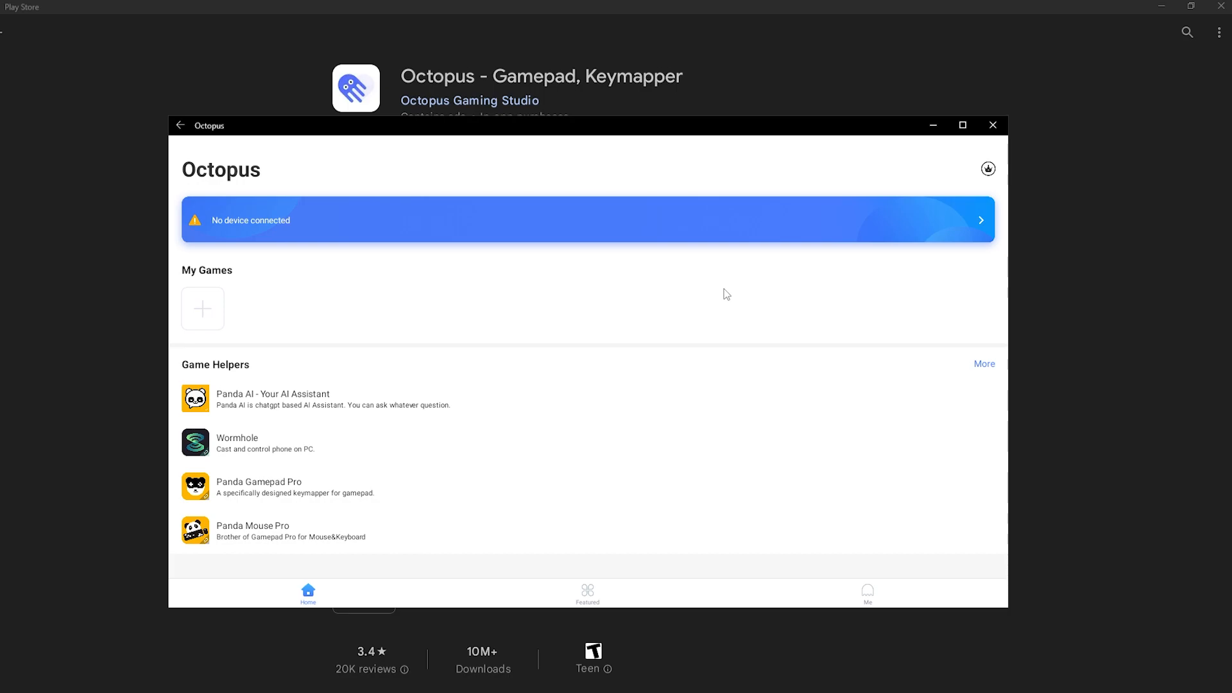